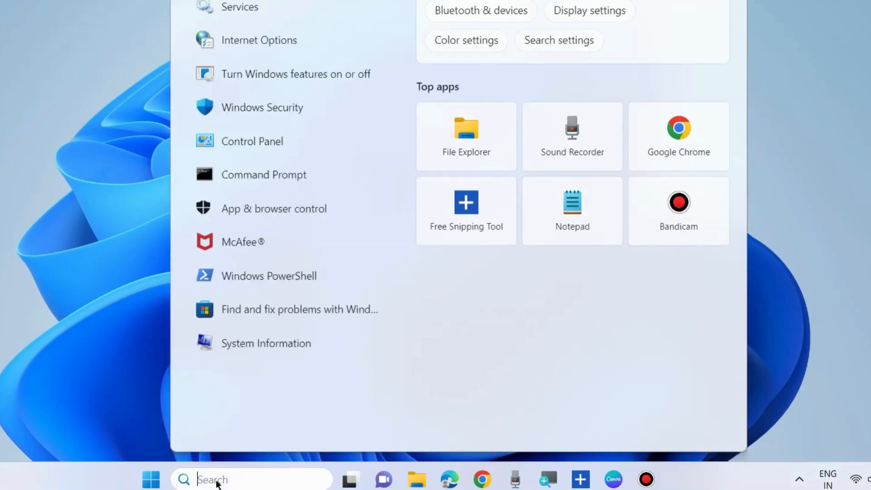
Search 'store' and launch the Windows Store Apps troubleshooter.
{"action": "type", "text": "store troubleshoot"}
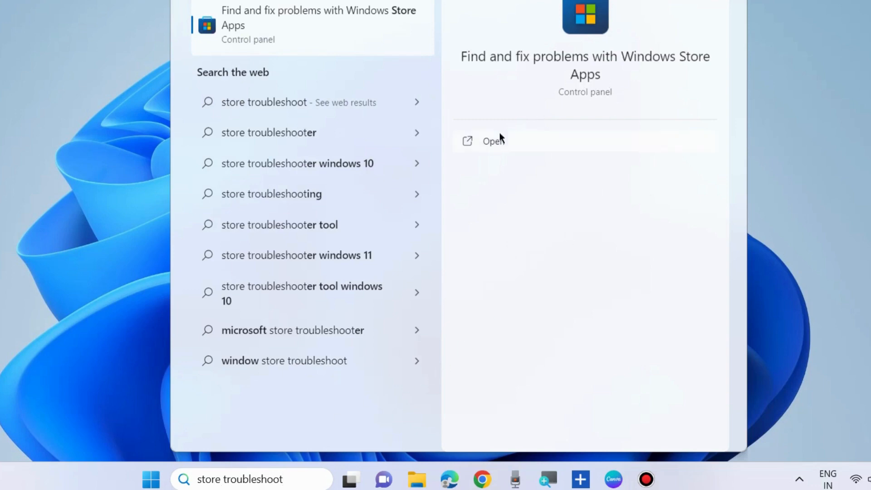
{"action": "left_click", "coordinate": [490, 142]}
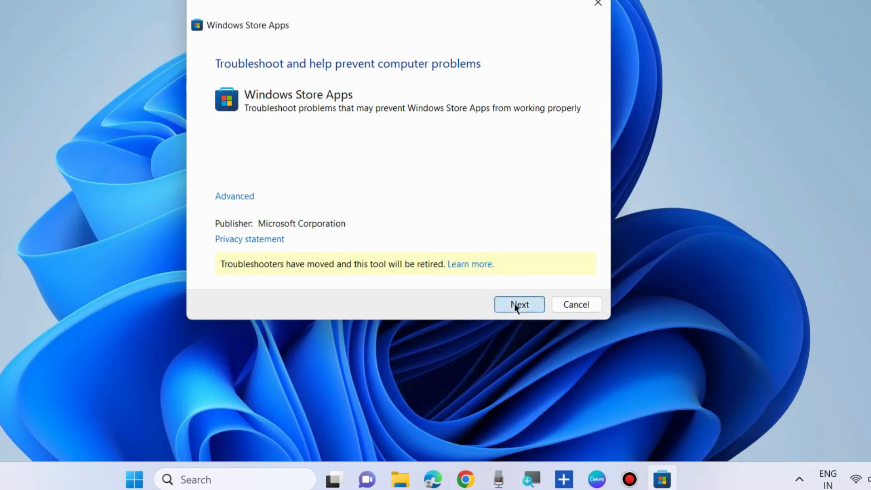
Start the Store Apps troubleshooter's problem detection, then close the troubleshooter.
{"action": "left_click", "coordinate": [519, 304]}
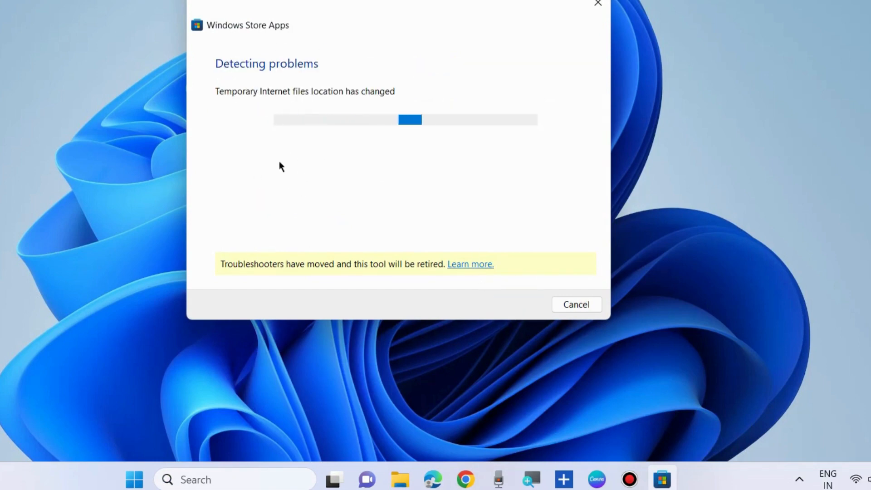
{"action": "mouse_move", "coordinate": [423, 132]}
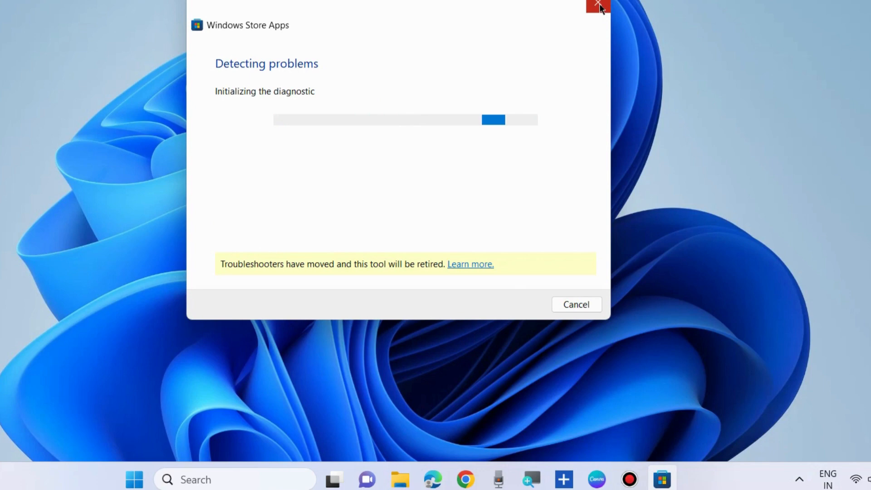
{"action": "mouse_move", "coordinate": [603, 18]}
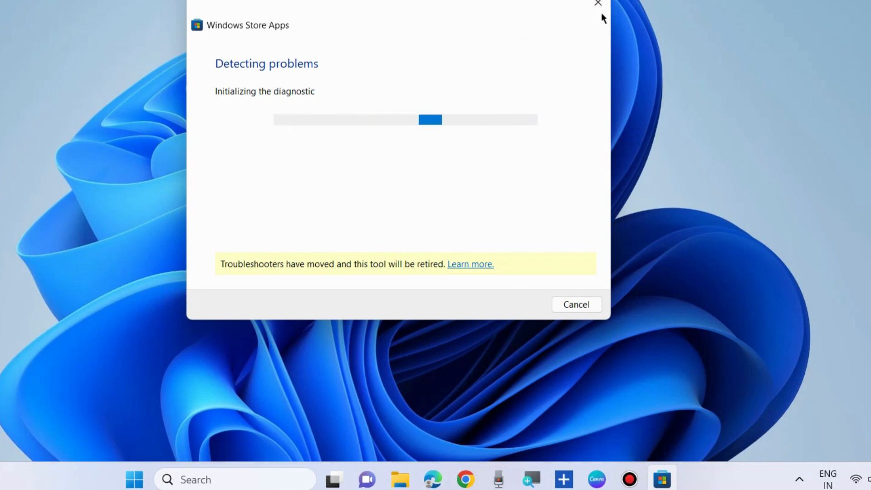
{"action": "left_click", "coordinate": [598, 4]}
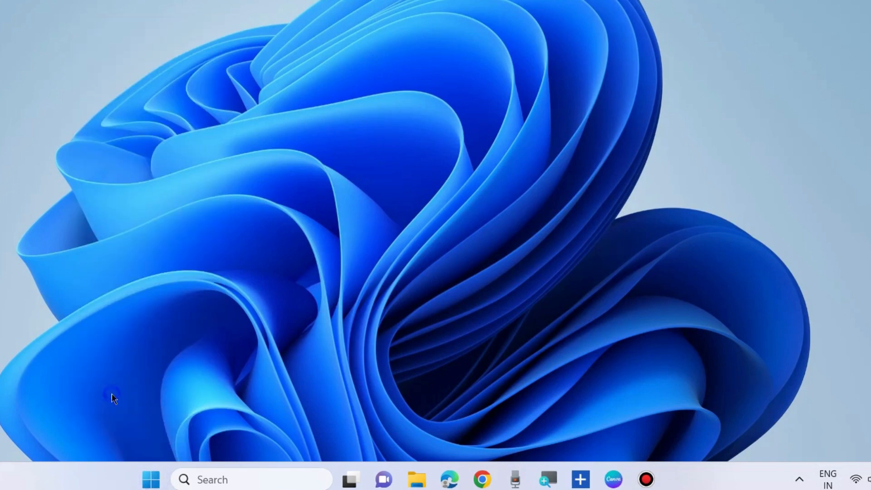
Enter wsreset.exe as the command in the Run dialog.
{"action": "key", "text": "Win+r"}
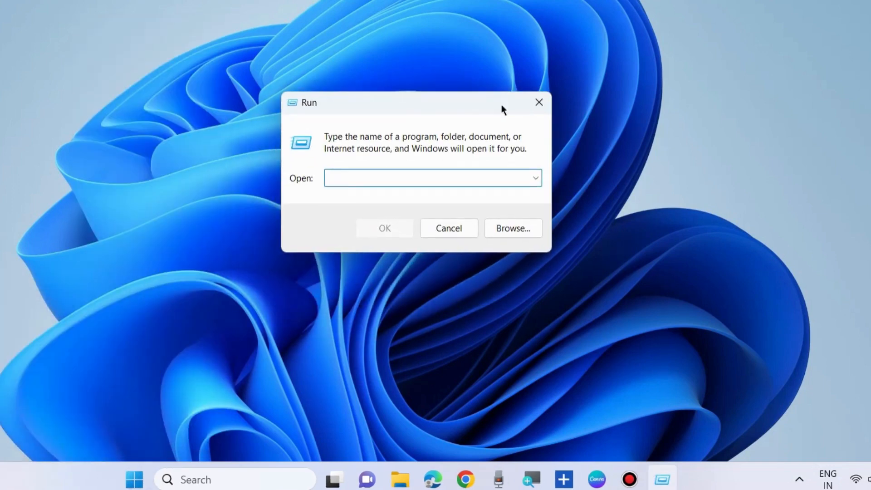
{"action": "type", "text": "wsreset"}
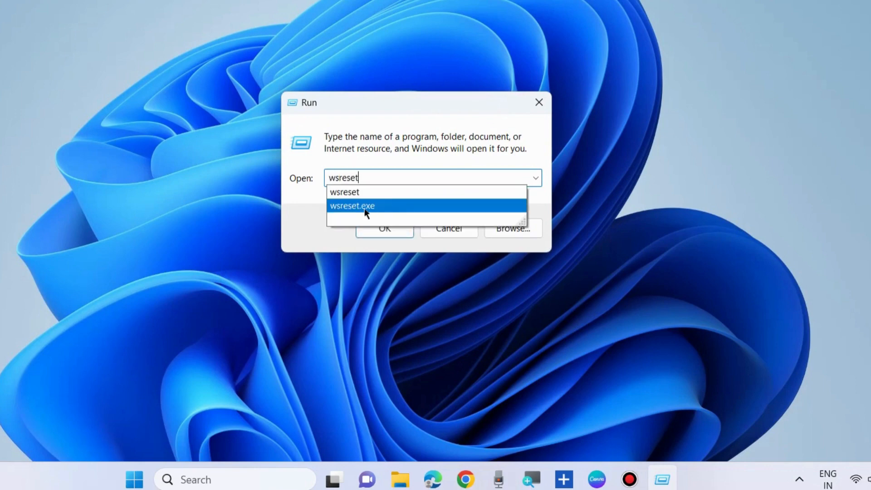
{"action": "left_click", "coordinate": [352, 205]}
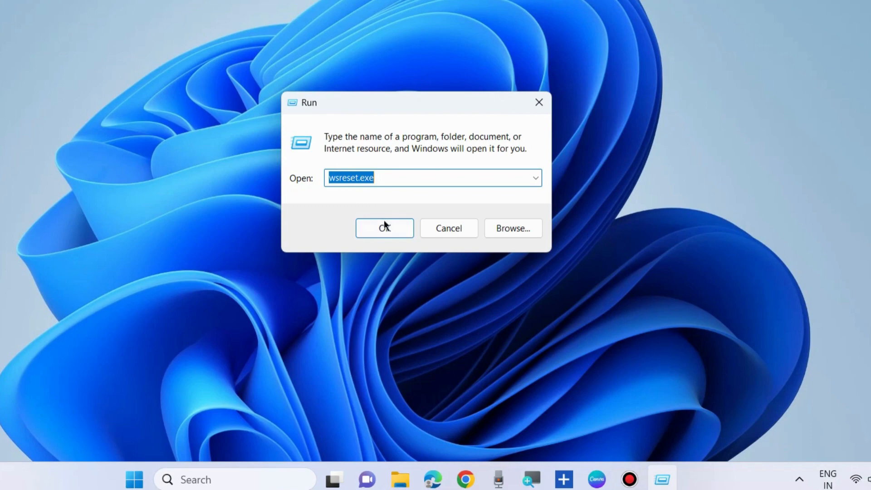
Run wsreset.exe to reset the Store cache, then close the reopened Microsoft Store.
{"action": "left_click", "coordinate": [384, 227]}
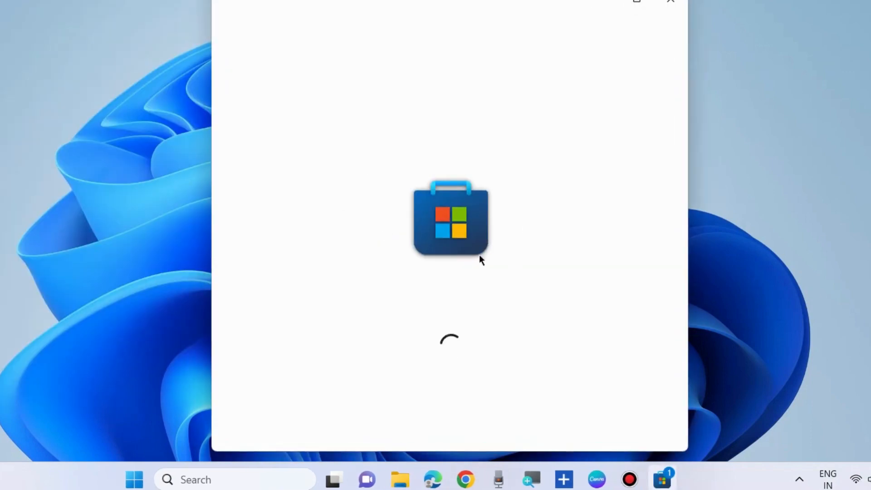
{"action": "mouse_move", "coordinate": [473, 270]}
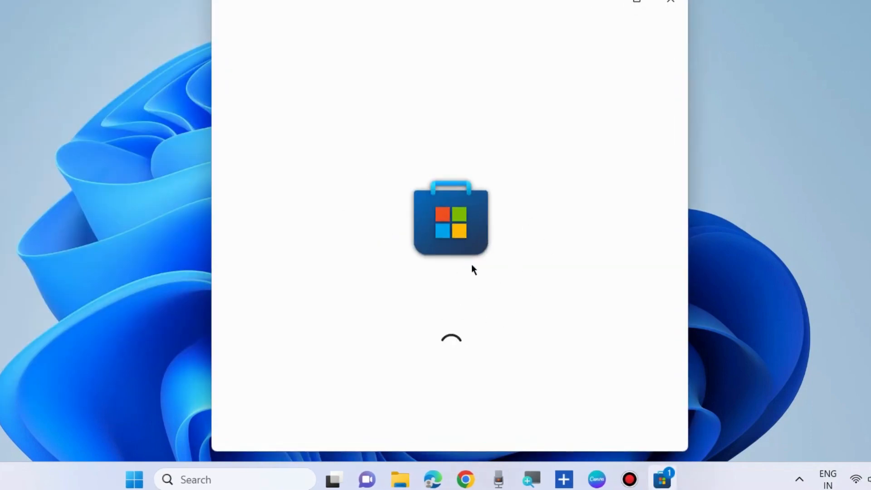
{"action": "mouse_move", "coordinate": [435, 189]}
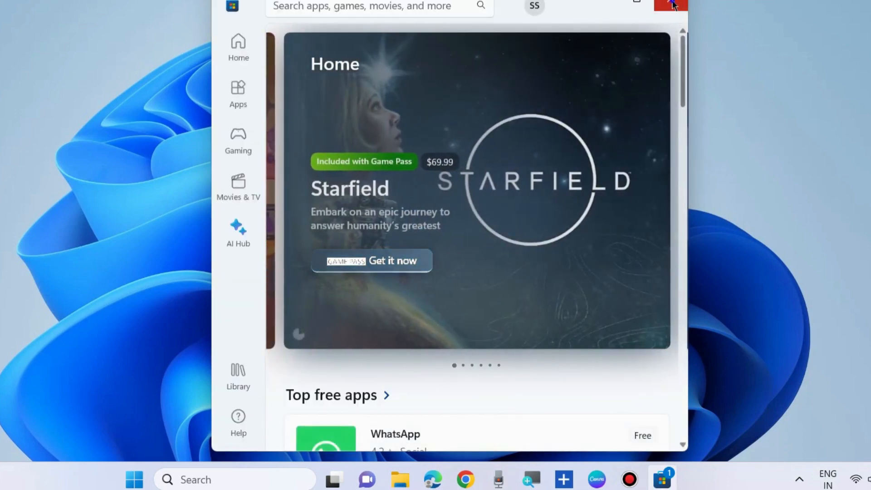
{"action": "left_click", "coordinate": [671, 6]}
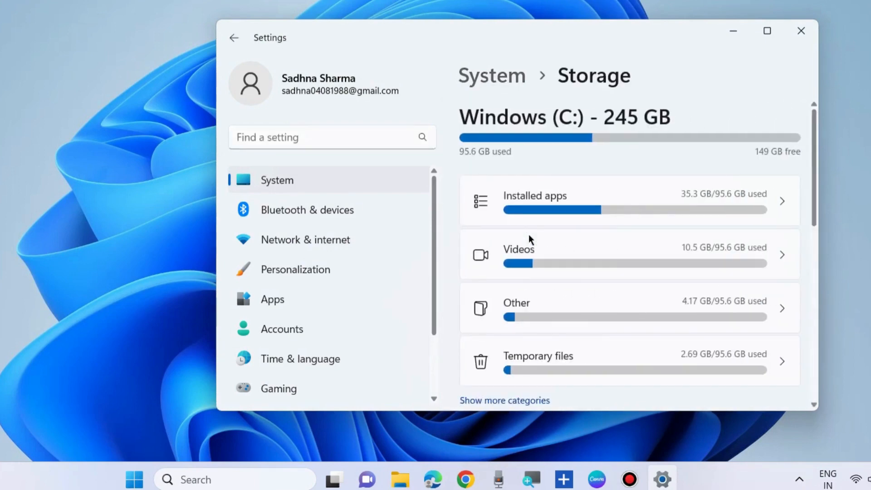
Under Advanced storage settings, save new apps to New Volume (D:) and close Settings.
{"action": "scroll", "scroll_direction": "down", "scroll_amount": 3}
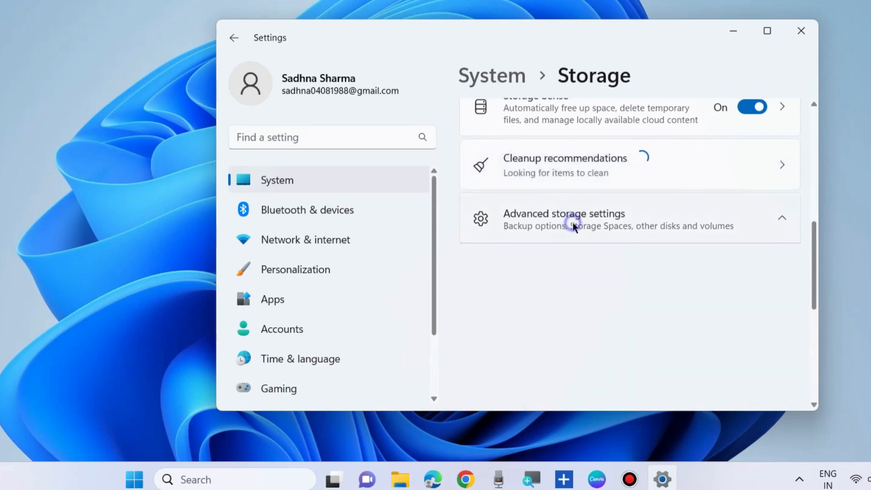
{"action": "left_click", "coordinate": [564, 218]}
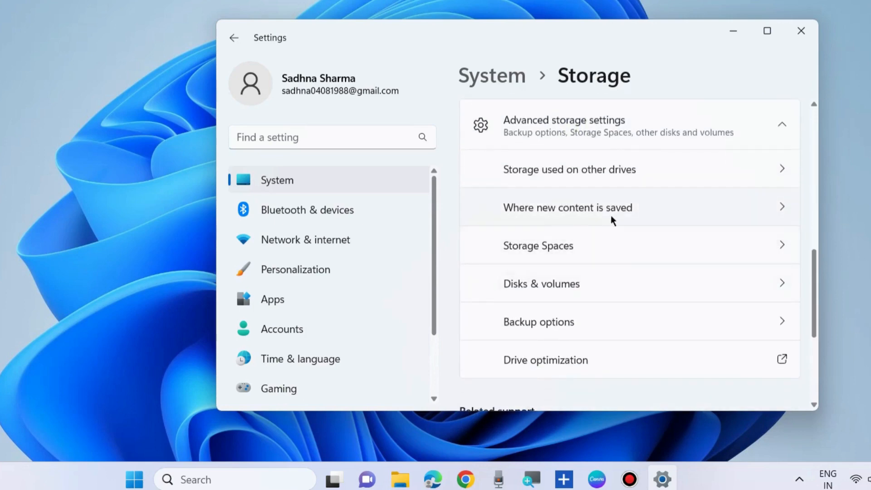
{"action": "left_click", "coordinate": [567, 207]}
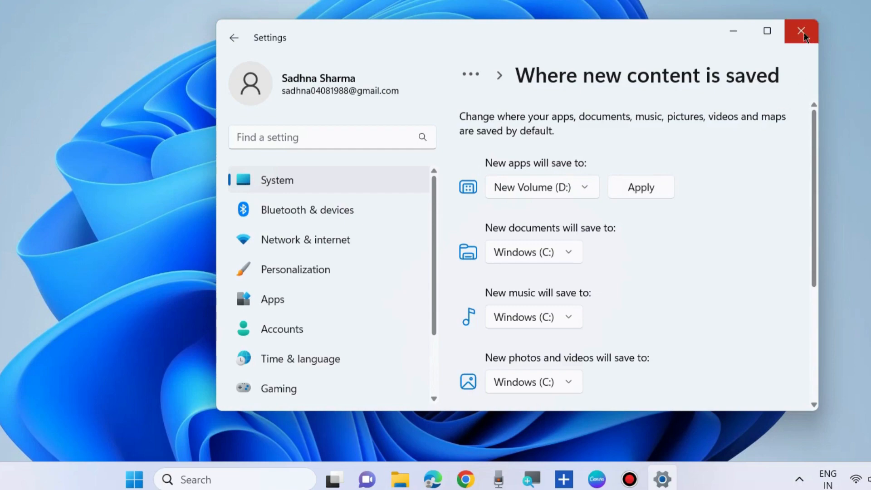
{"action": "left_click", "coordinate": [800, 31]}
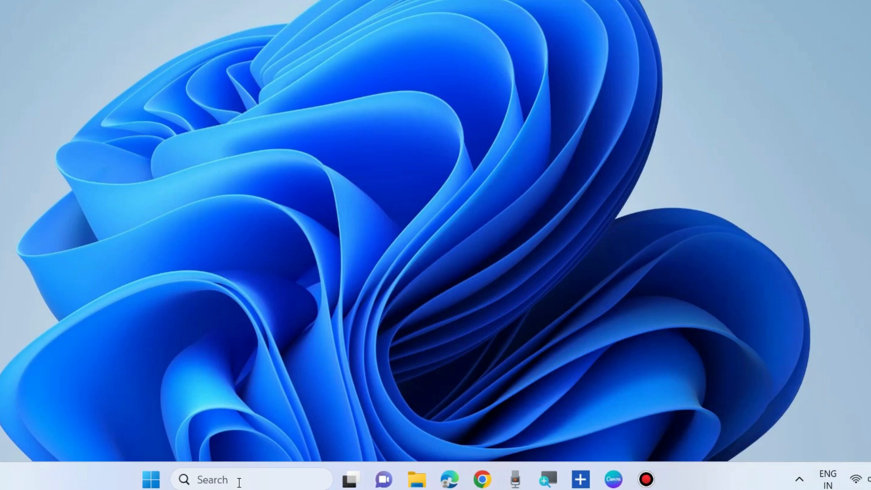
Search 'windows Security' and launch the Windows Security app.
{"action": "type", "text": "windows Security"}
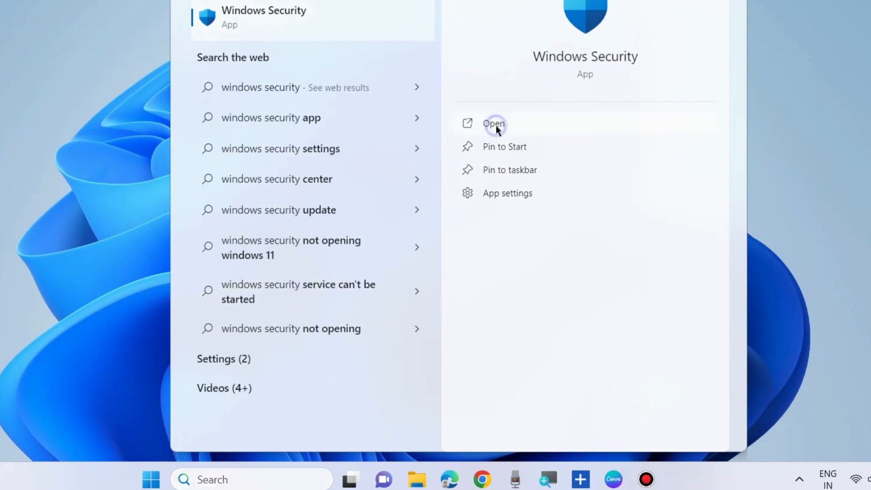
{"action": "left_click", "coordinate": [493, 123]}
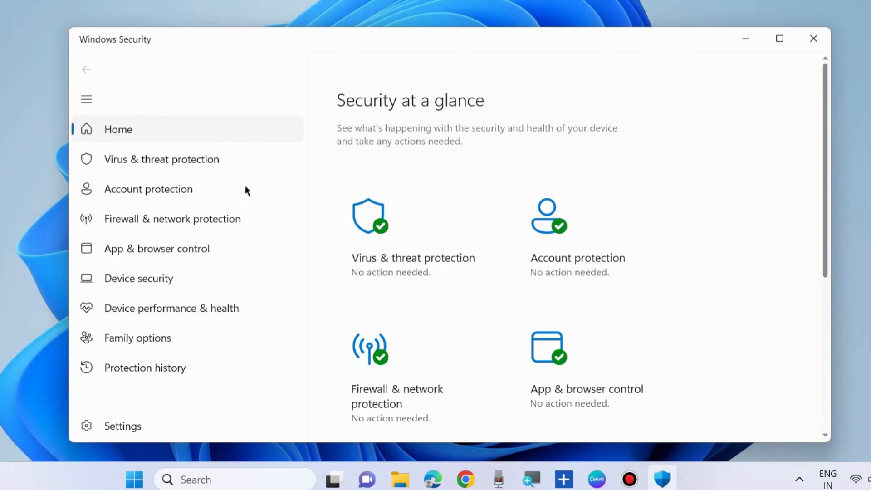
{"action": "mouse_move", "coordinate": [137, 227]}
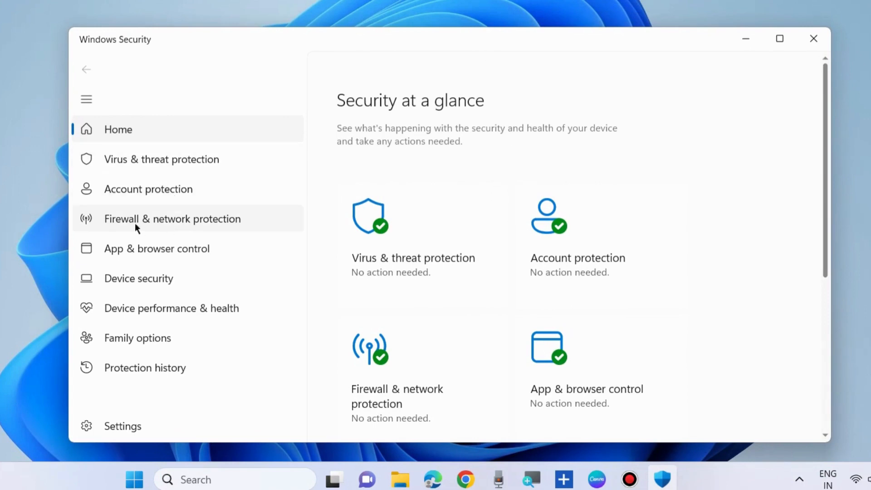
Open Firewall & network protection and go to the Private network firewall page.
{"action": "left_click", "coordinate": [171, 218]}
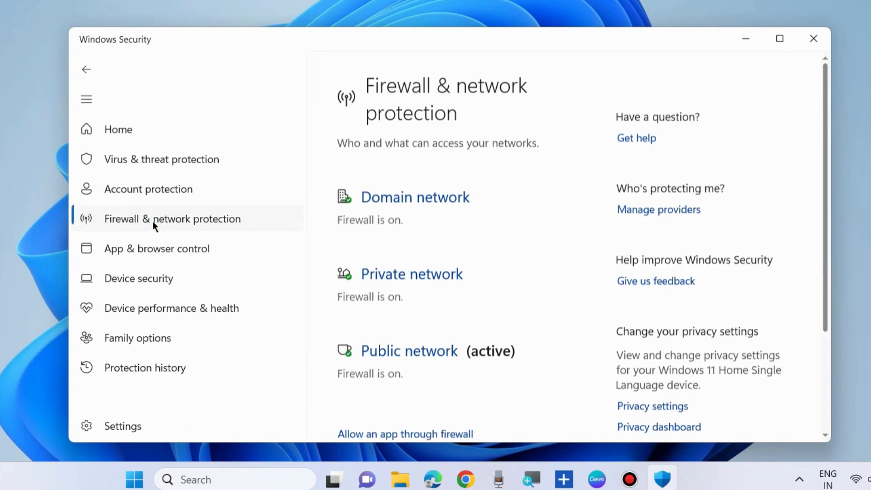
{"action": "scroll", "scroll_direction": "down", "scroll_amount": 3}
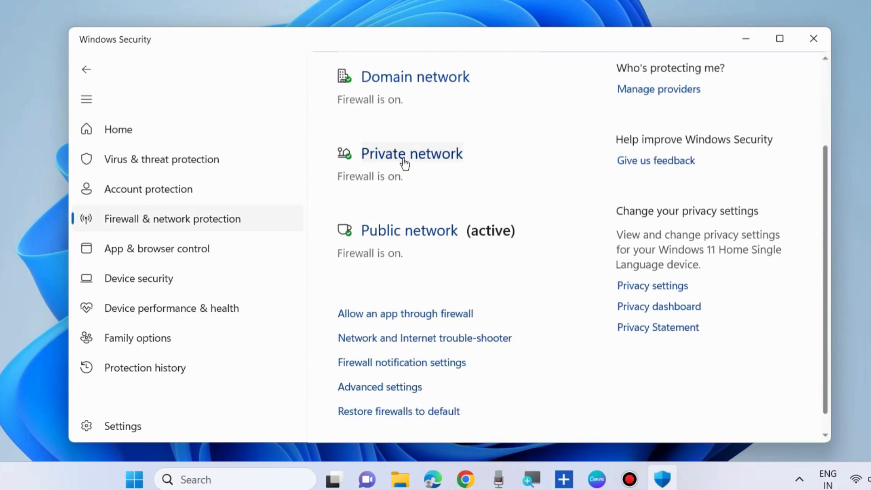
{"action": "left_click", "coordinate": [411, 154]}
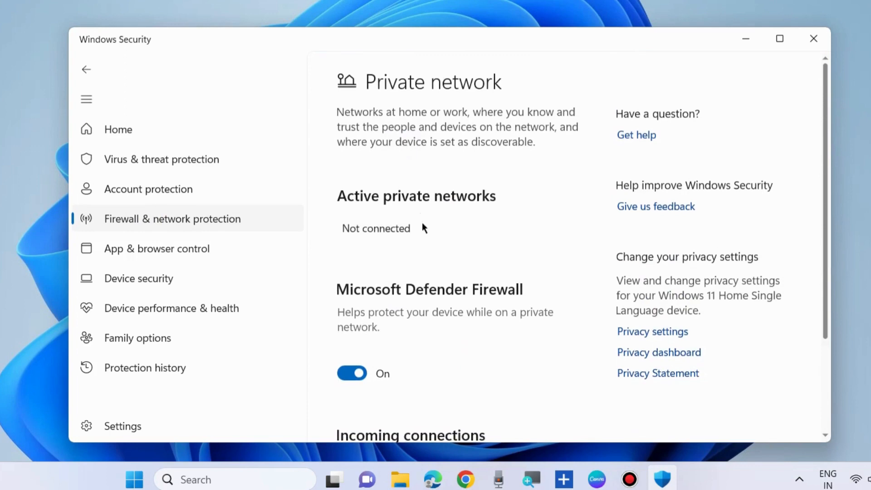
Turn the private network Defender Firewall off, back on, then close Windows Security.
{"action": "scroll", "scroll_direction": "down", "scroll_amount": 3}
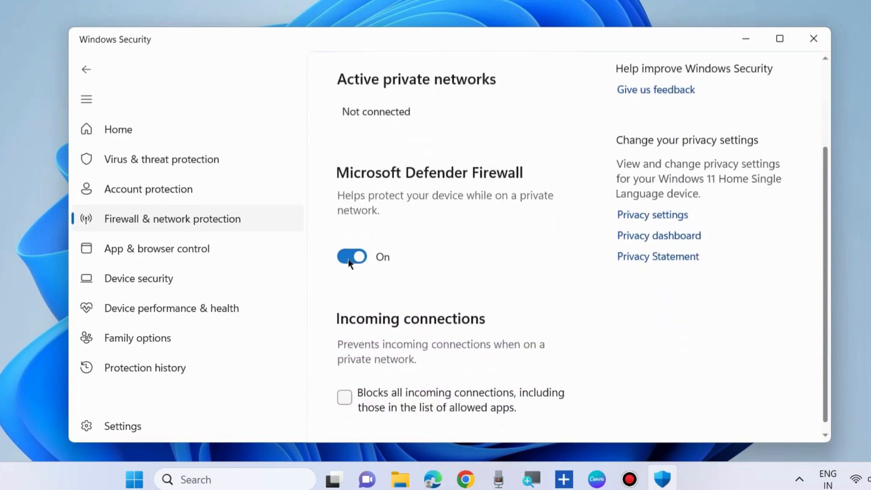
{"action": "left_click", "coordinate": [351, 257]}
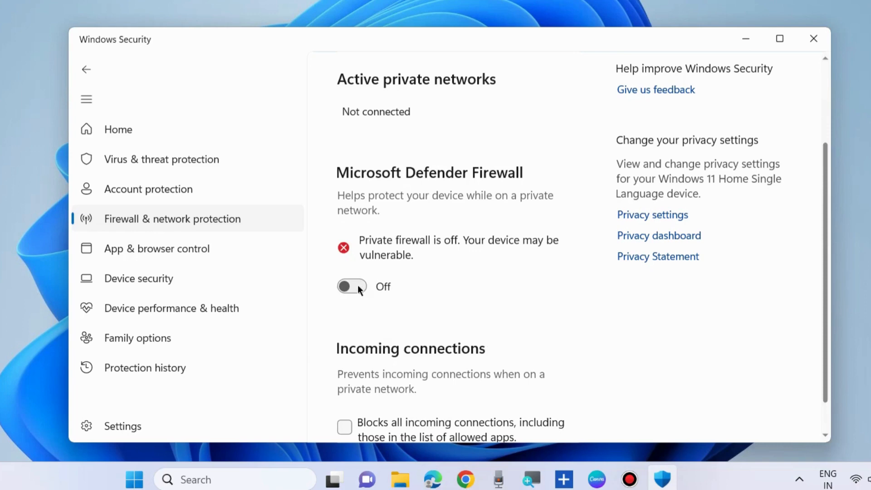
{"action": "mouse_move", "coordinate": [433, 81]}
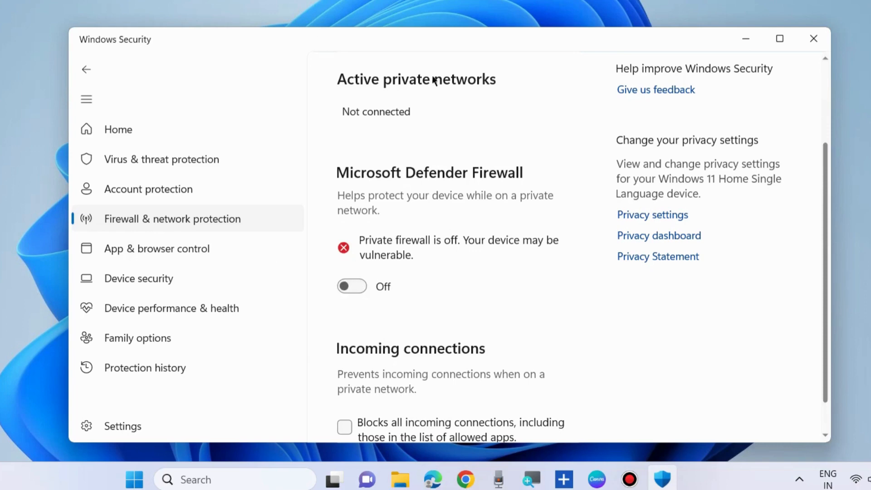
{"action": "left_click", "coordinate": [352, 286]}
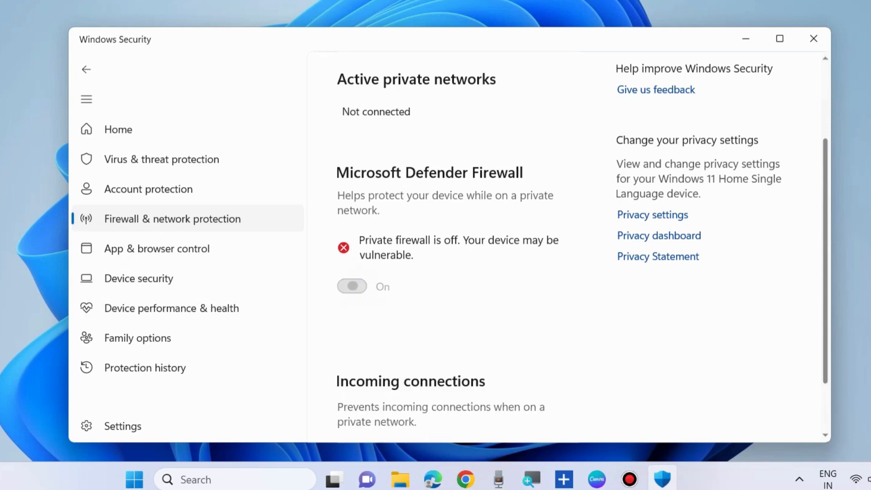
{"action": "left_click", "coordinate": [351, 286]}
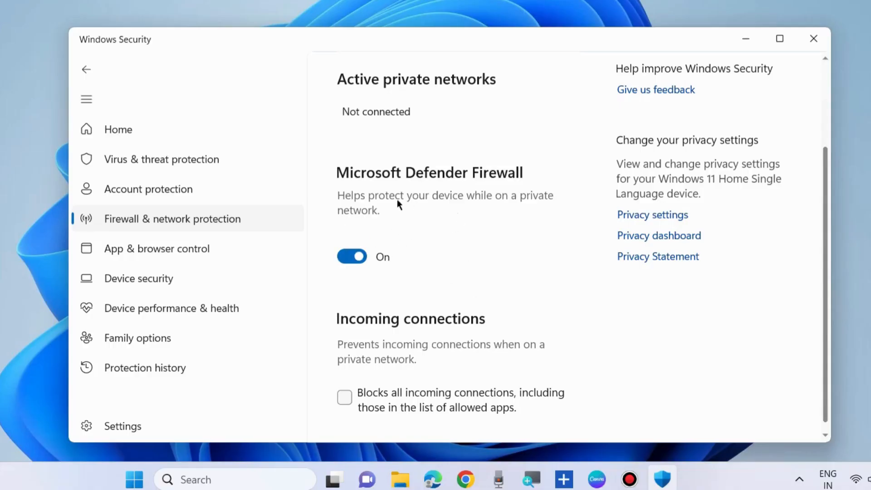
{"action": "mouse_move", "coordinate": [459, 212]}
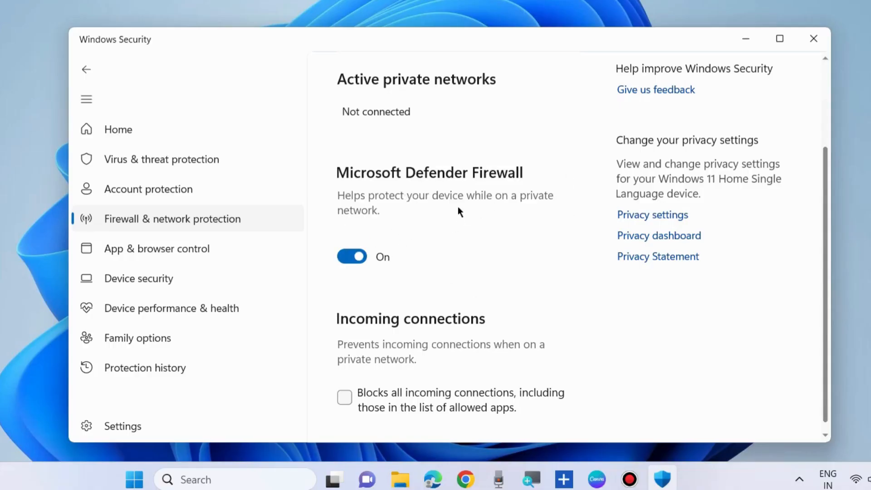
{"action": "left_click", "coordinate": [813, 39]}
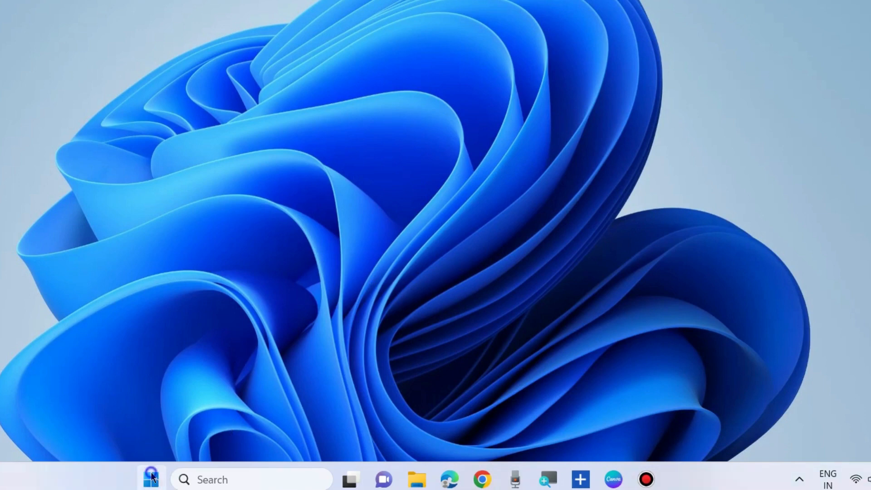
Launch Settings from the Start menu.
{"action": "left_click", "coordinate": [150, 479]}
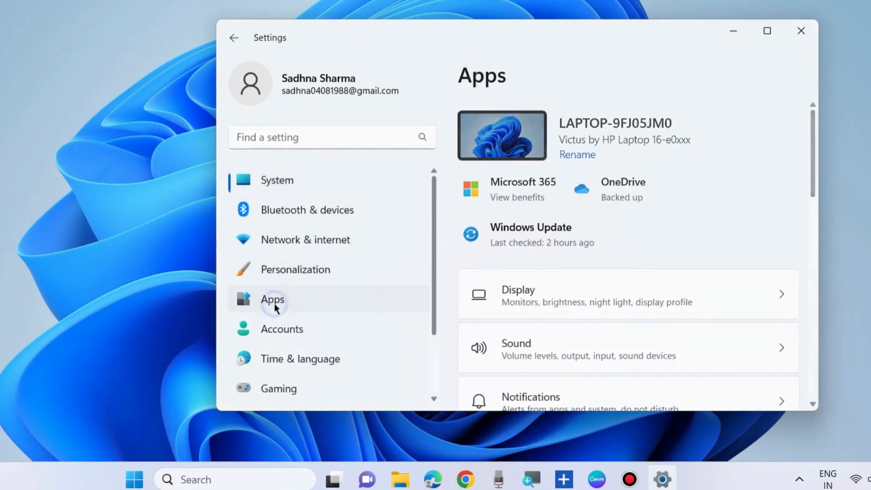
Filter installed apps by 'store' and show Microsoft Store's options menu.
{"action": "left_click", "coordinate": [272, 299]}
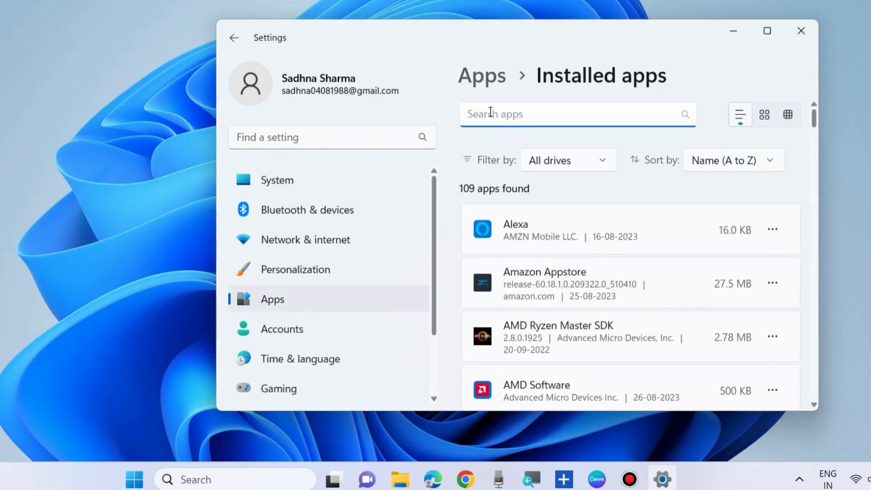
{"action": "type", "text": "store"}
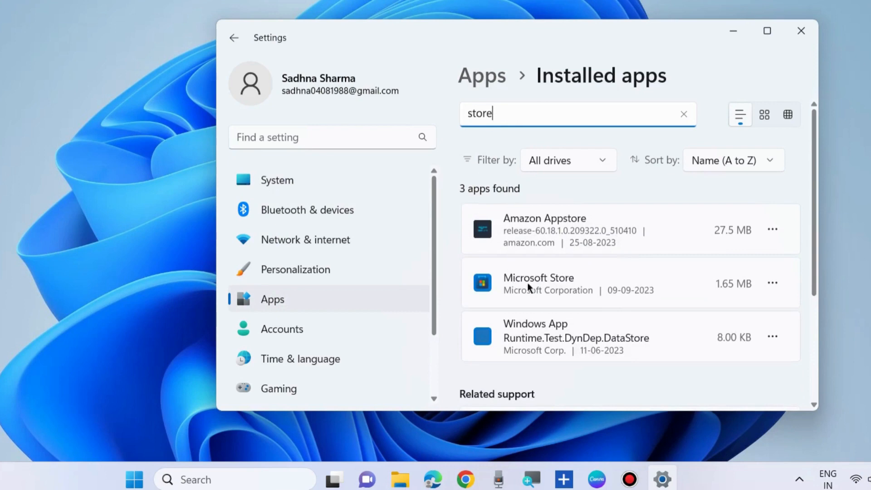
{"action": "mouse_move", "coordinate": [772, 283]}
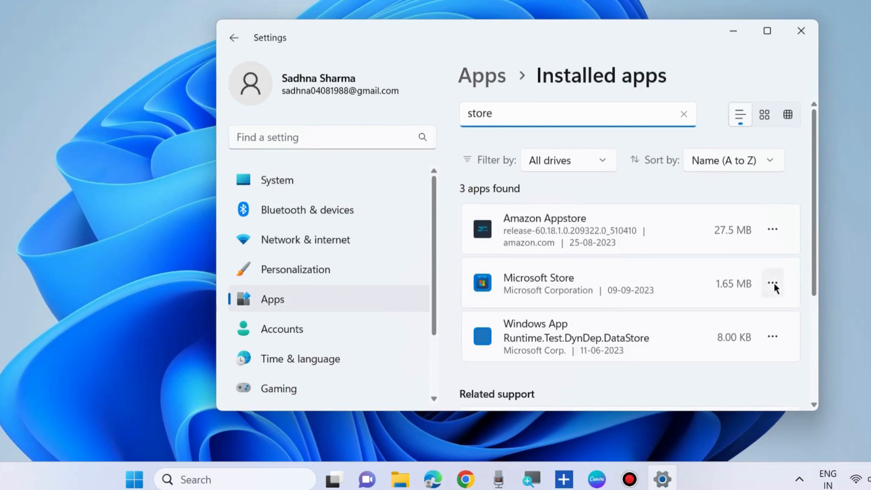
{"action": "left_click", "coordinate": [772, 283]}
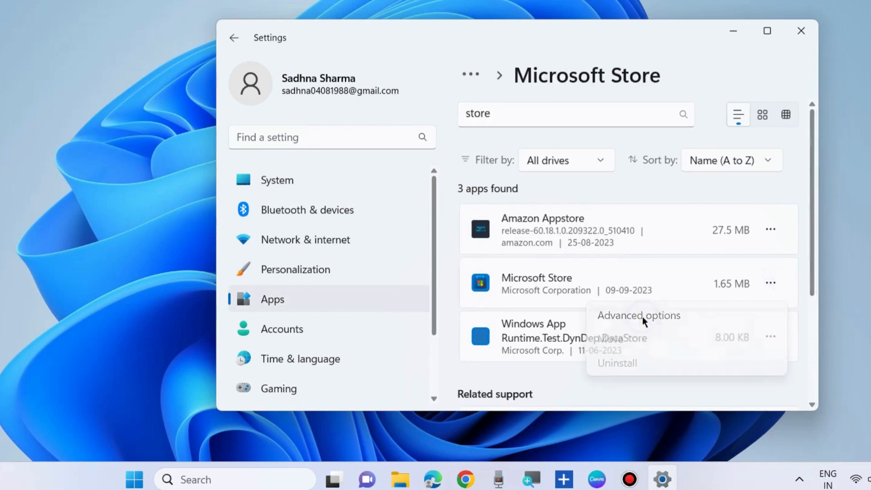
Open Microsoft Store's Advanced options and scroll down to its Repair and Reset section.
{"action": "left_click", "coordinate": [638, 315]}
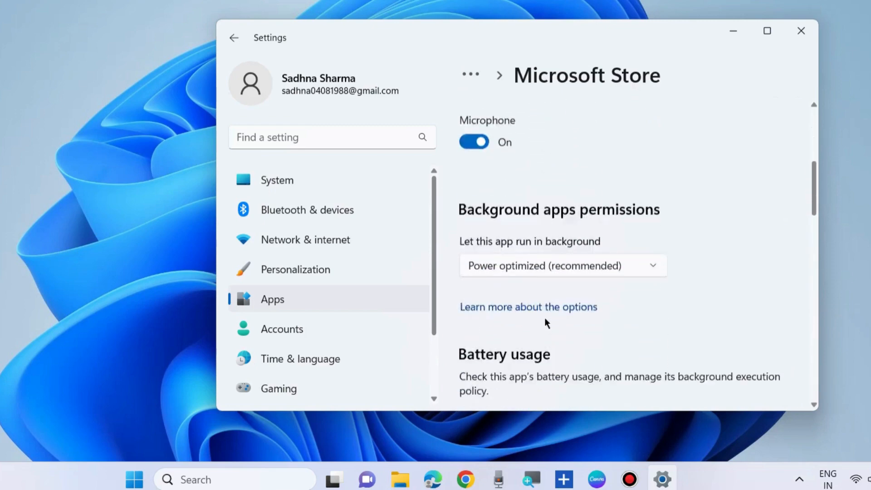
{"action": "scroll", "scroll_direction": "down", "scroll_amount": 3}
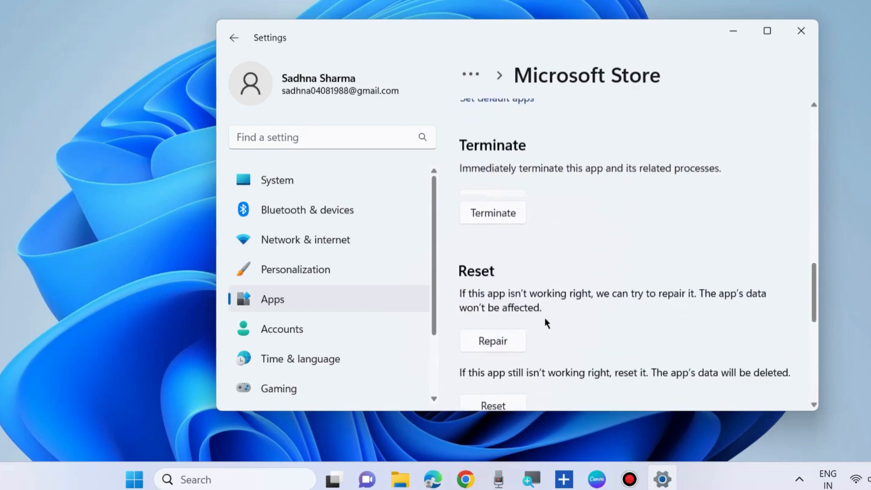
{"action": "scroll", "scroll_direction": "down", "scroll_amount": 3}
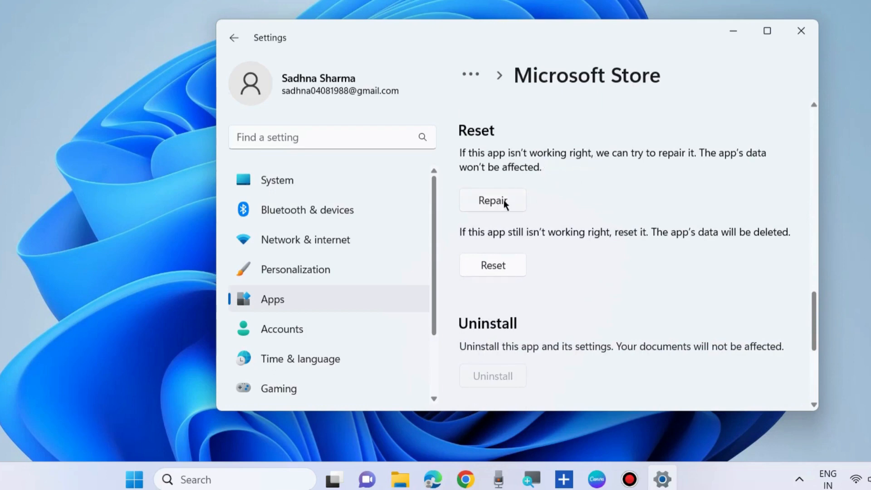
{"action": "mouse_move", "coordinate": [514, 238]}
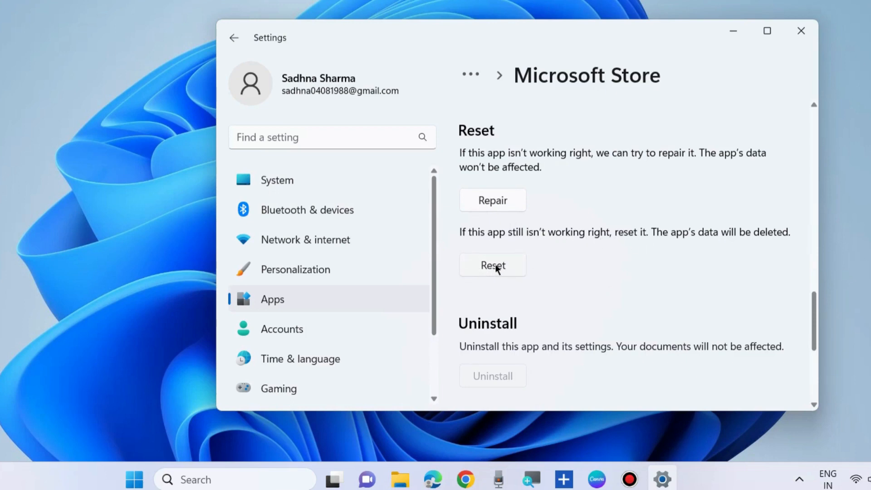
{"action": "mouse_move", "coordinate": [800, 32]}
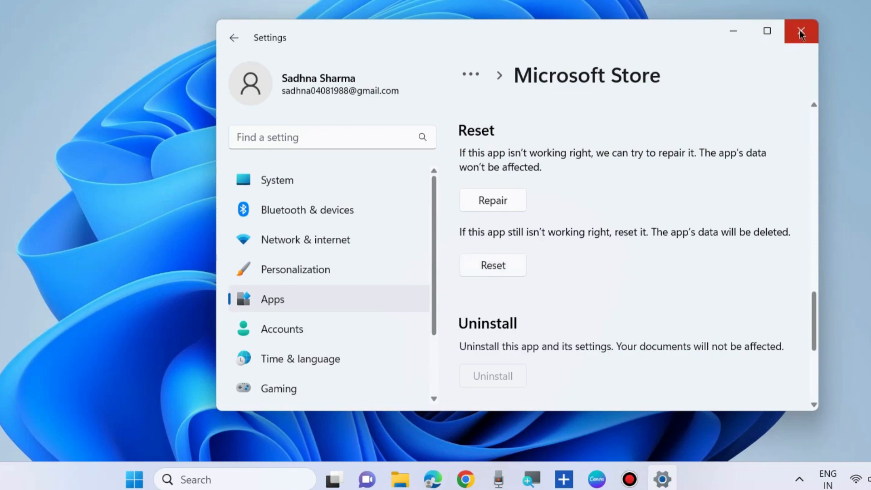